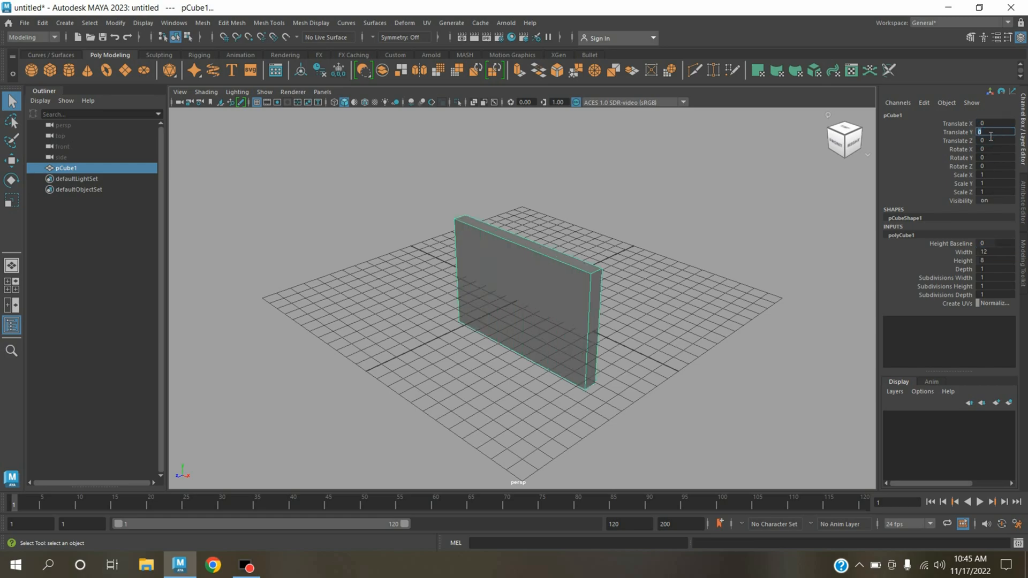
Set the wall's Translate Y to 4 and delete its construction history
text(4)
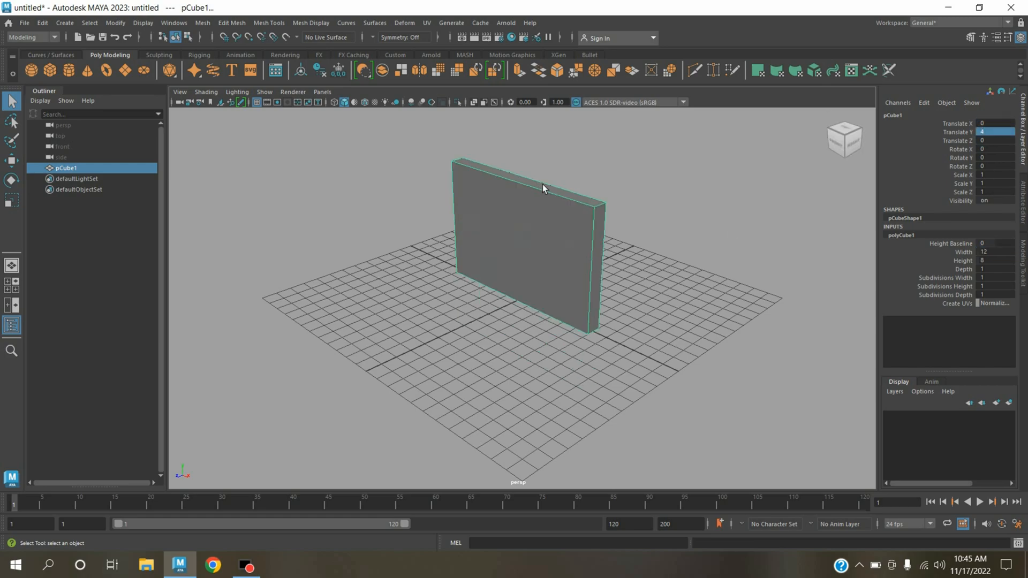
mouse_move(536, 178)
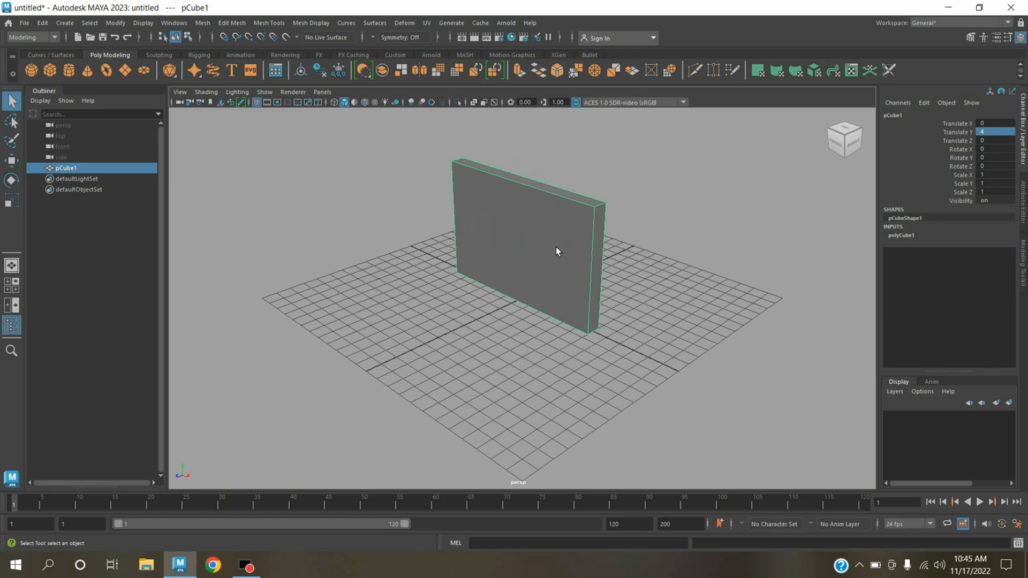
click(42, 22)
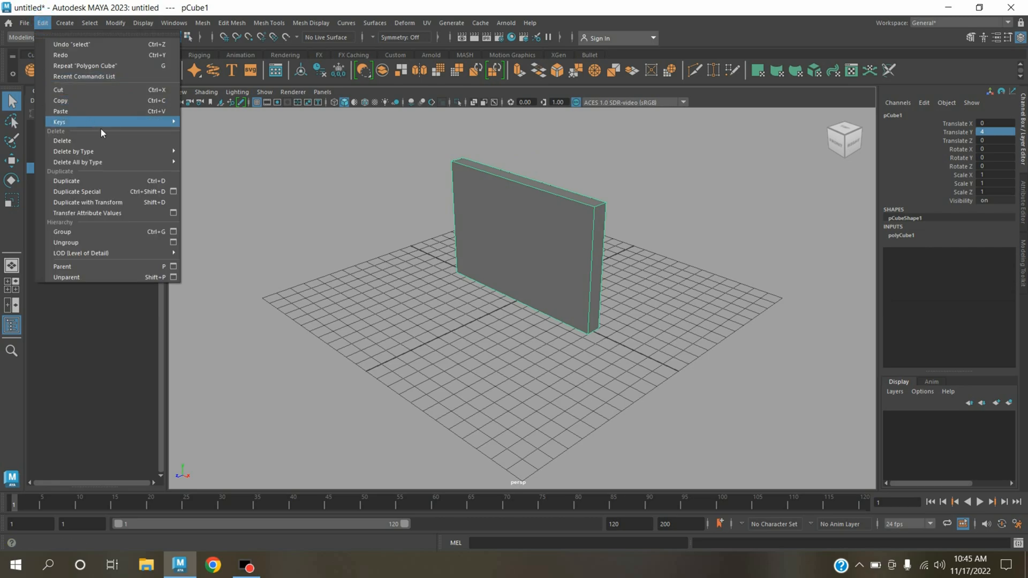
click(663, 181)
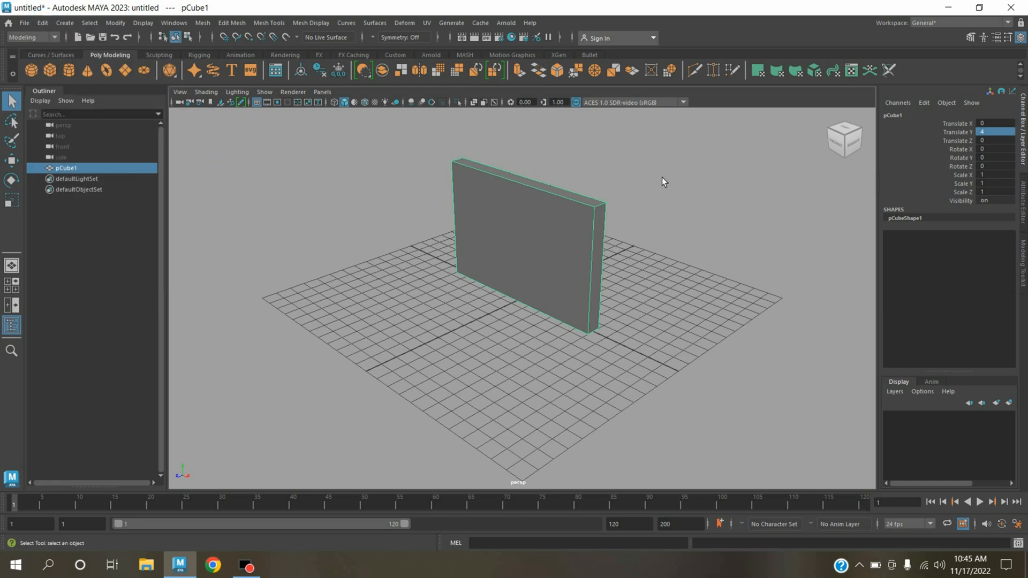
mouse_move(549, 205)
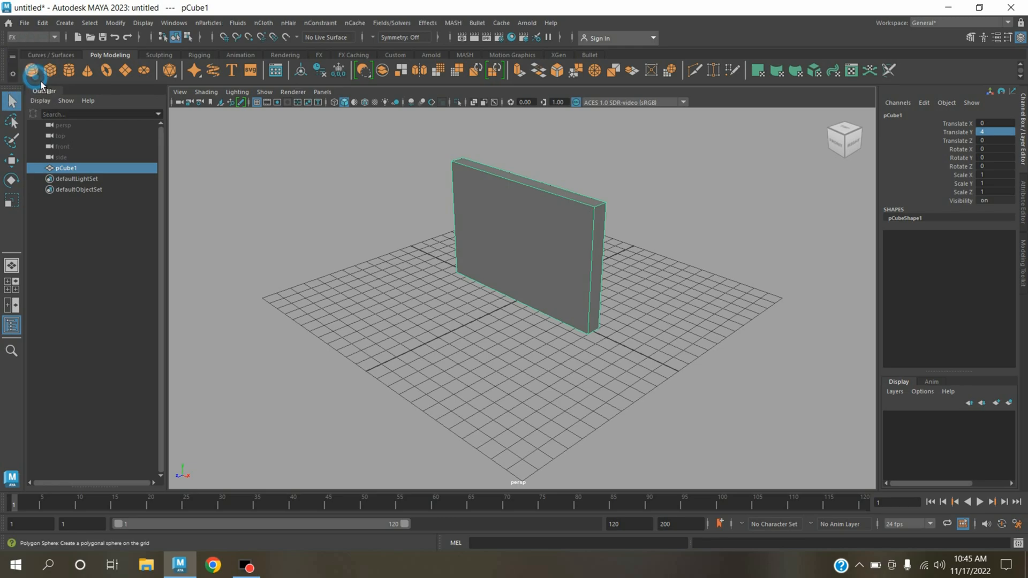
Solid-shatter the wall into 12 shards grouped as solidShatter1
click(427, 23)
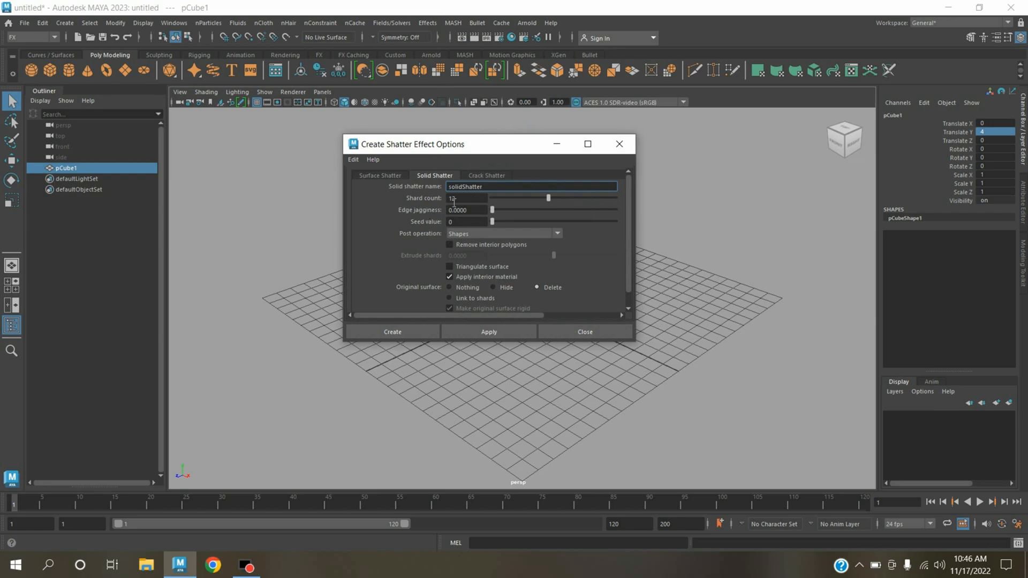
click(467, 198)
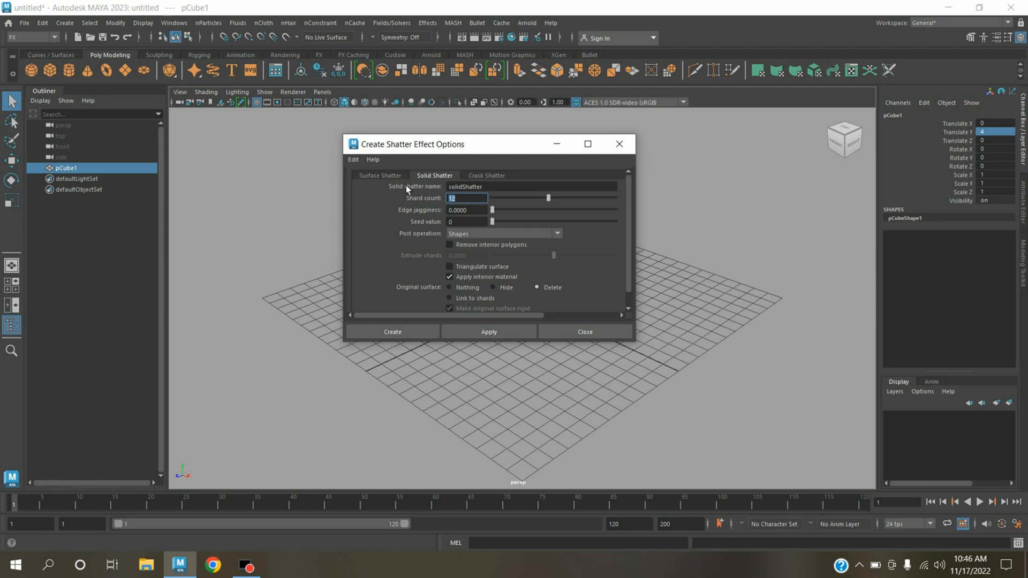
mouse_move(413, 278)
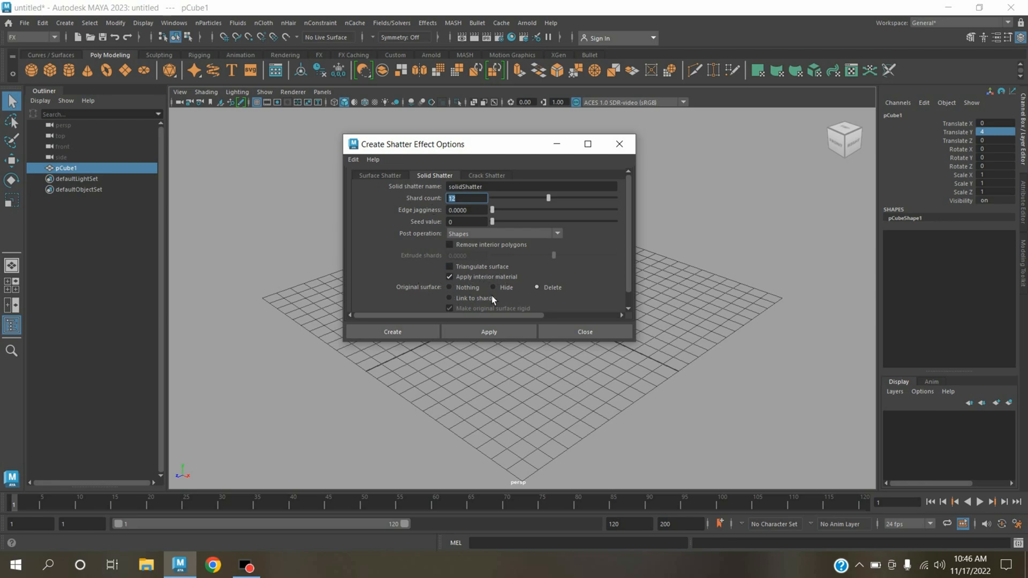
click(392, 332)
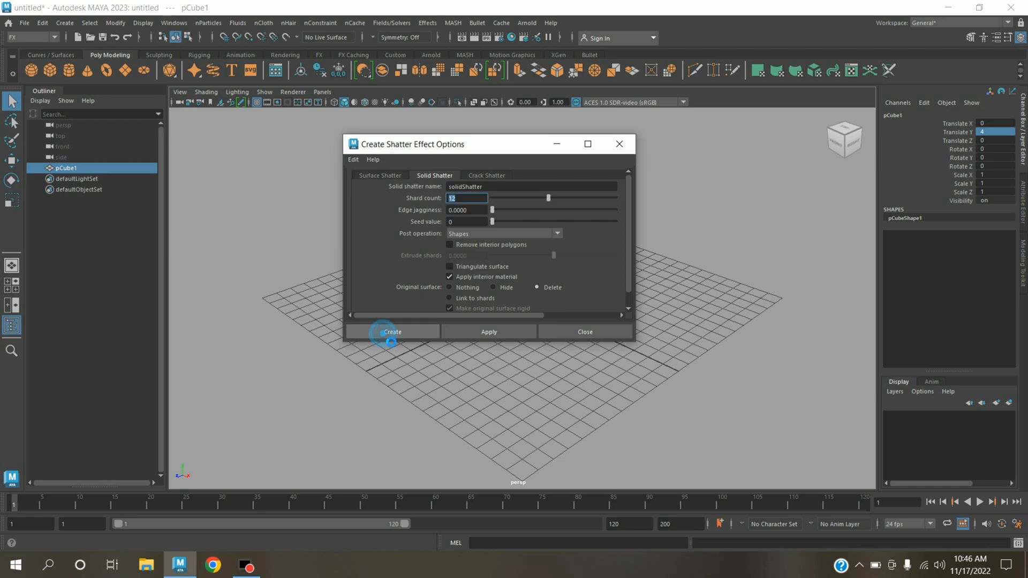
click(392, 332)
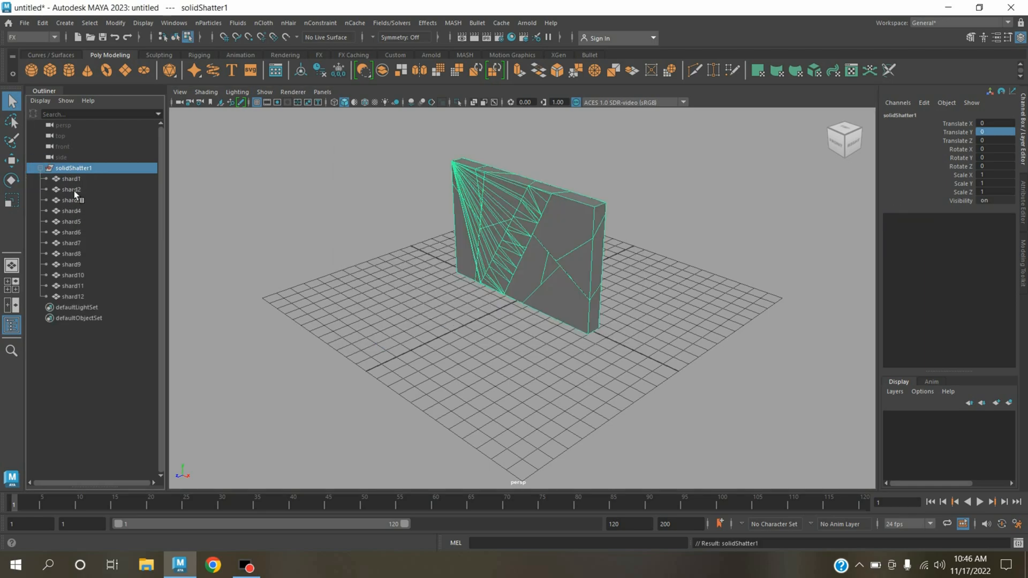
Select shard1 through shard12 in the Outliner and convert them to nCloth
click(70, 178)
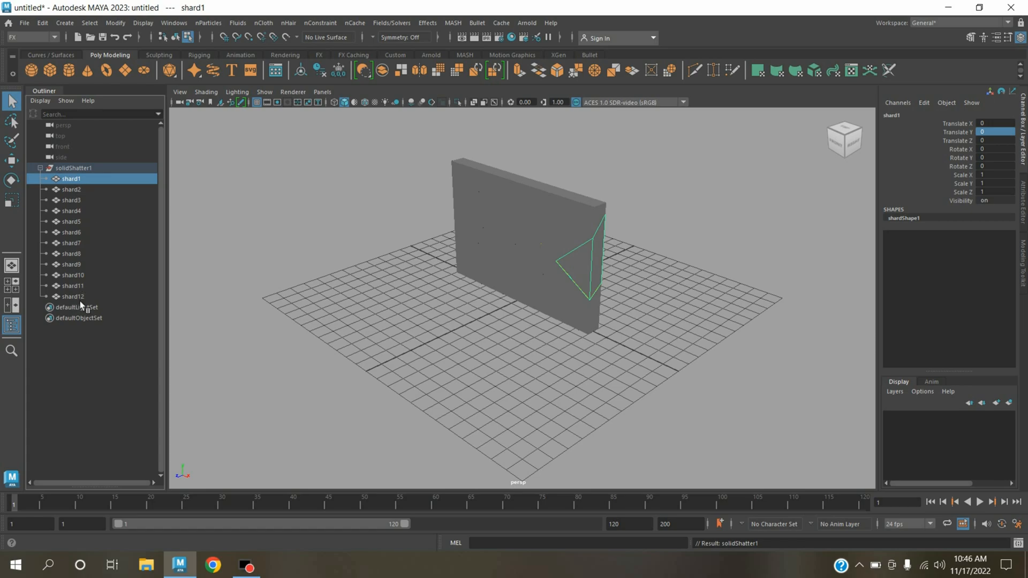
click(263, 23)
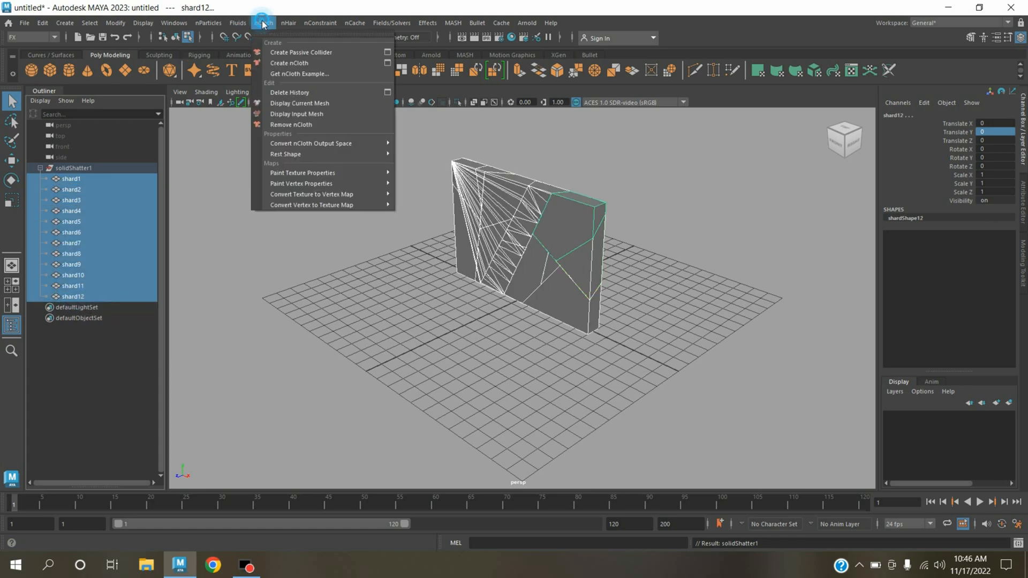
click(289, 63)
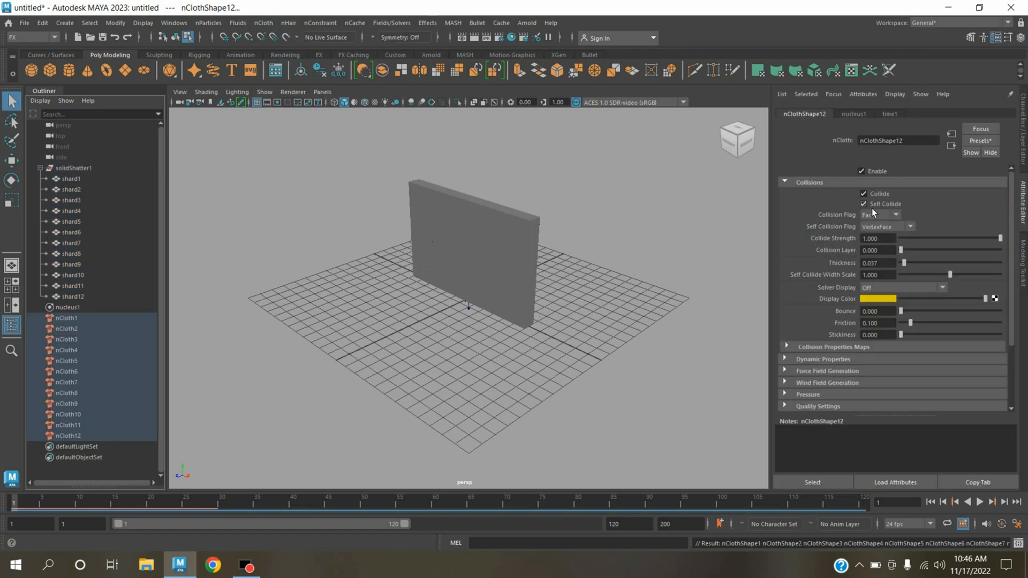
Turn off Self Collide on the shard nCloth, test-play the fall, and show nucleus1 settings
click(863, 204)
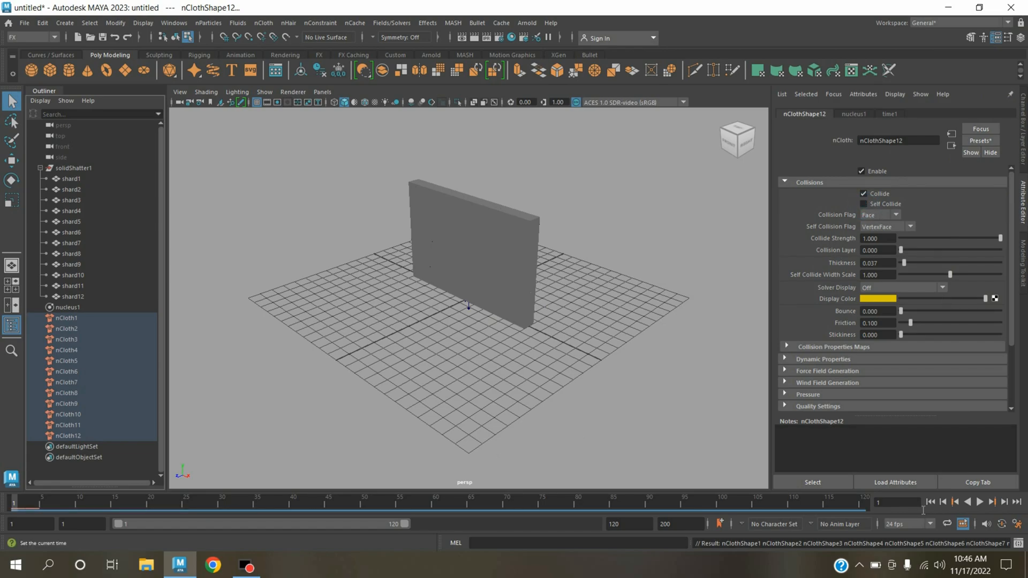
click(979, 502)
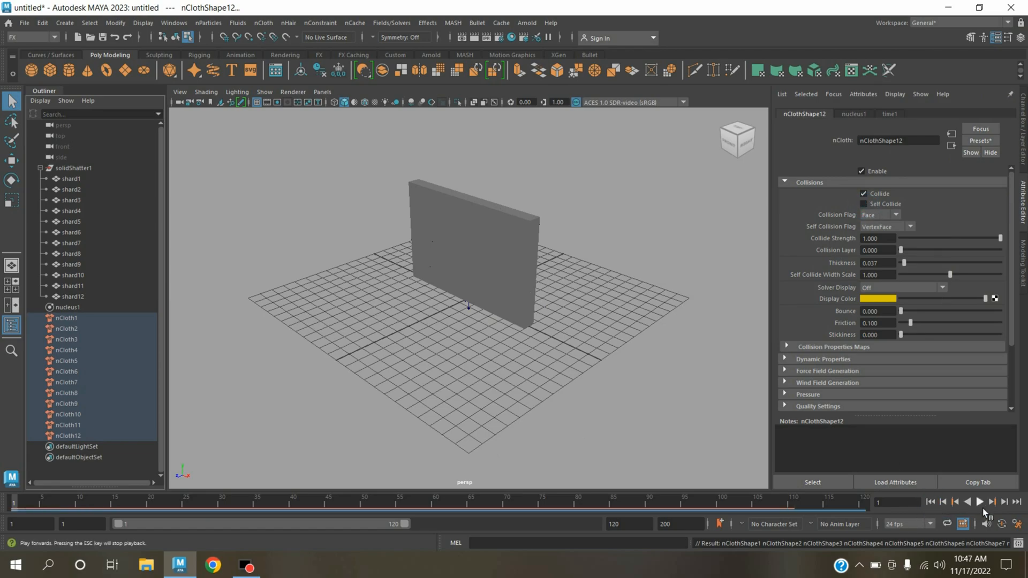
click(992, 501)
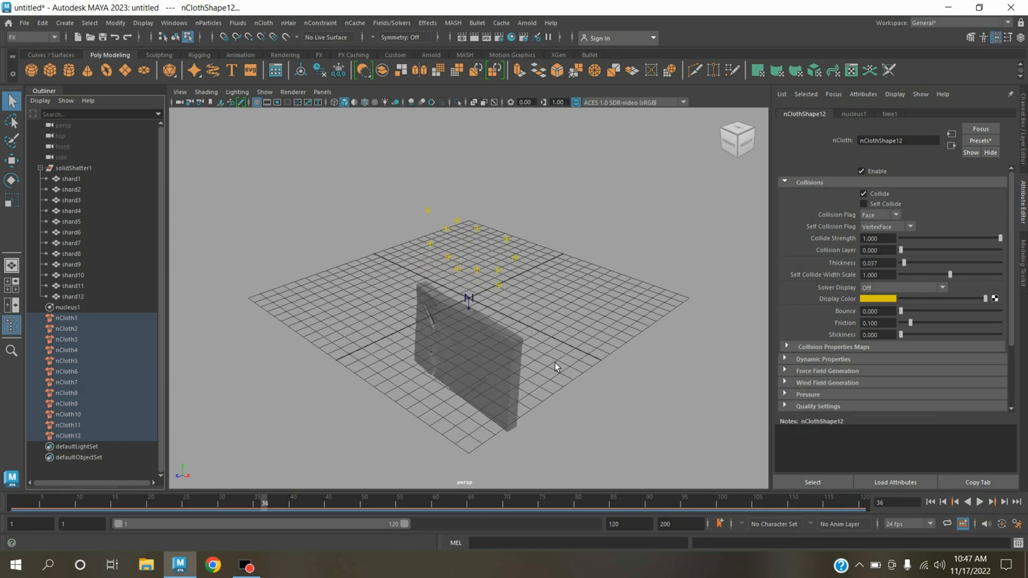
mouse_move(441, 359)
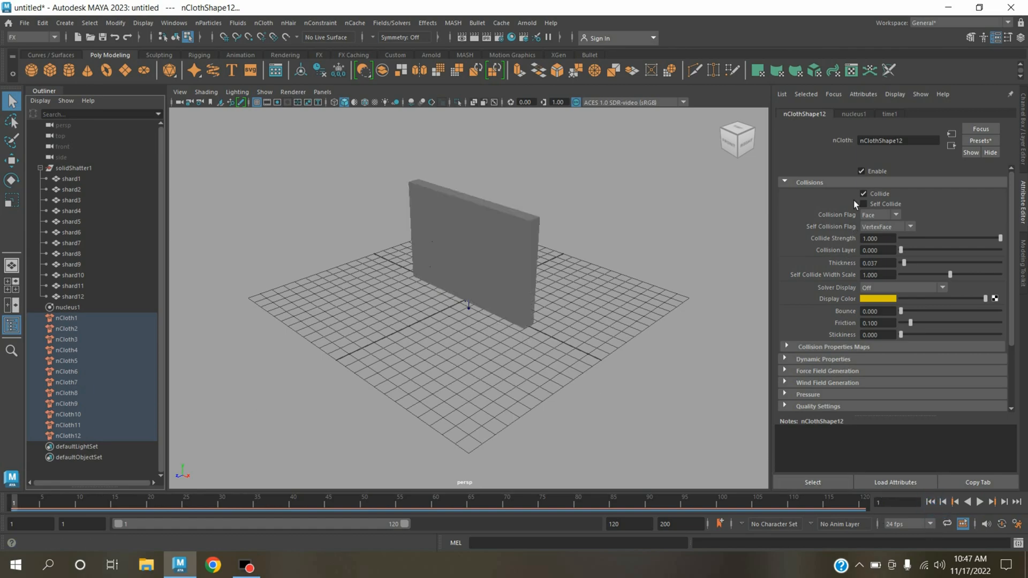
click(854, 113)
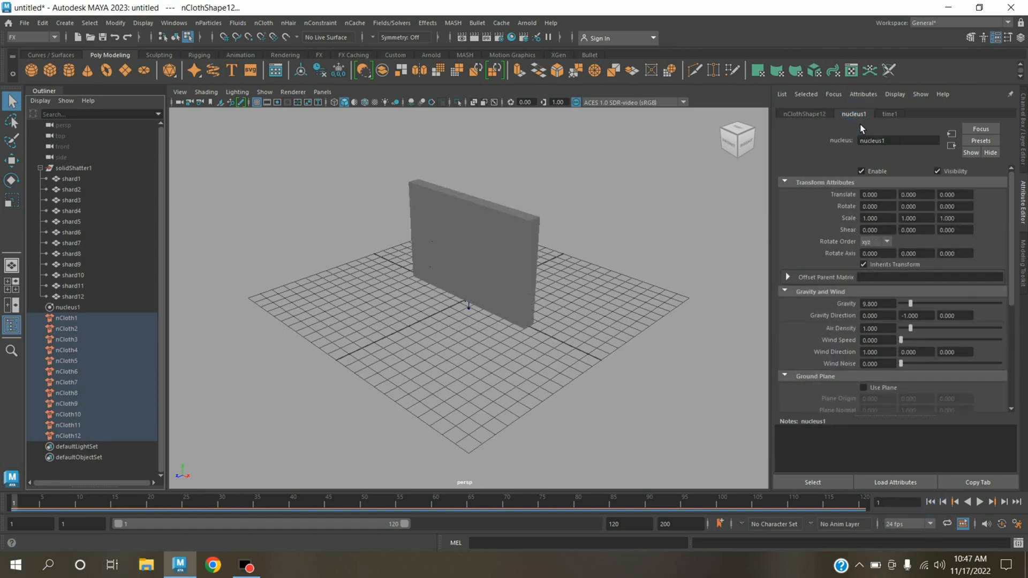
Set nucleus1 Gravity and Air Density to 0 and play back to check the shards
drag(902, 304, 910, 304)
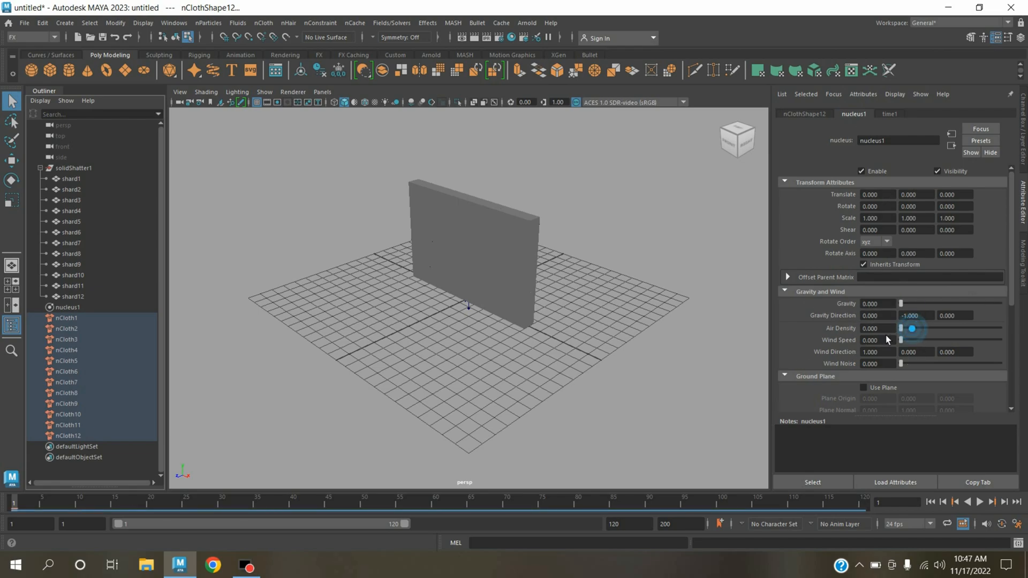
click(980, 502)
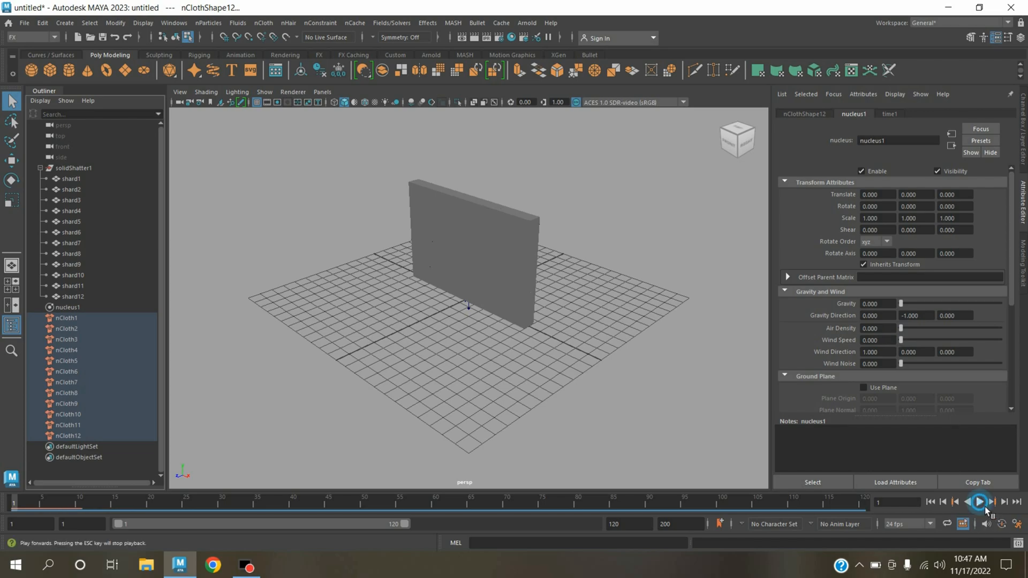
click(979, 502)
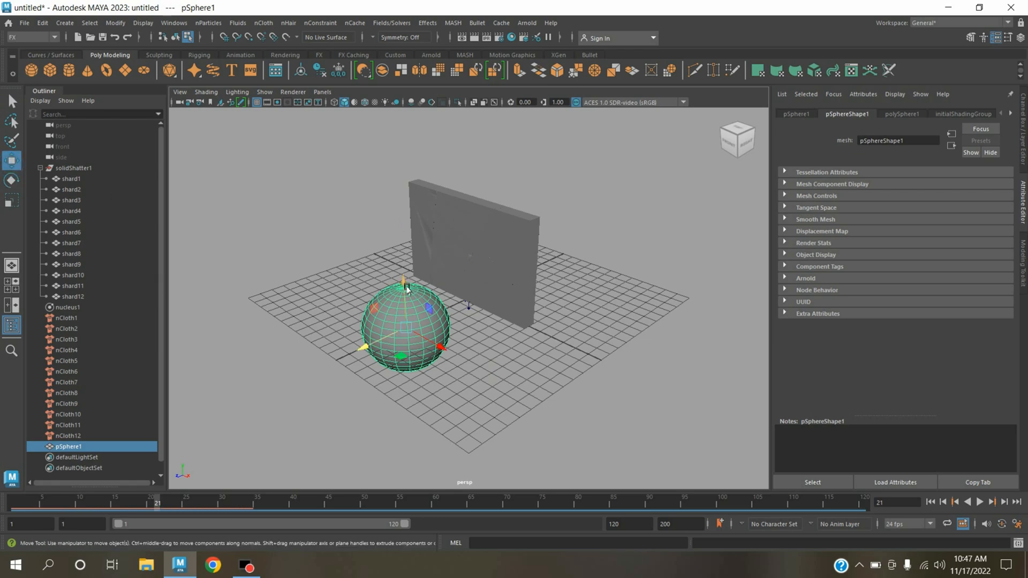
Move the enlarged sphere out beside the wall (Translate Y 2.921, Z 13.239)
drag(403, 283, 400, 246)
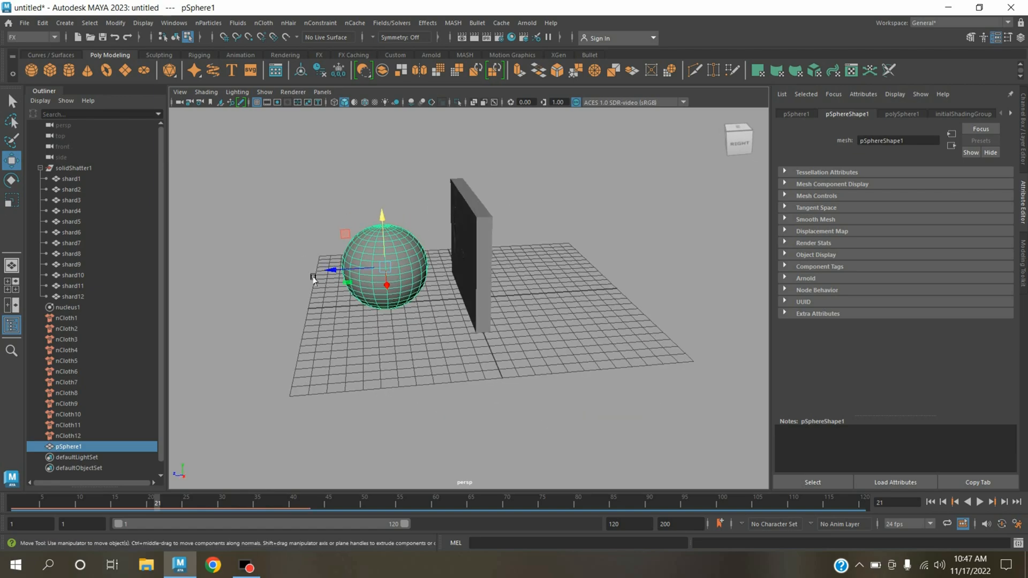
drag(387, 269, 289, 272)
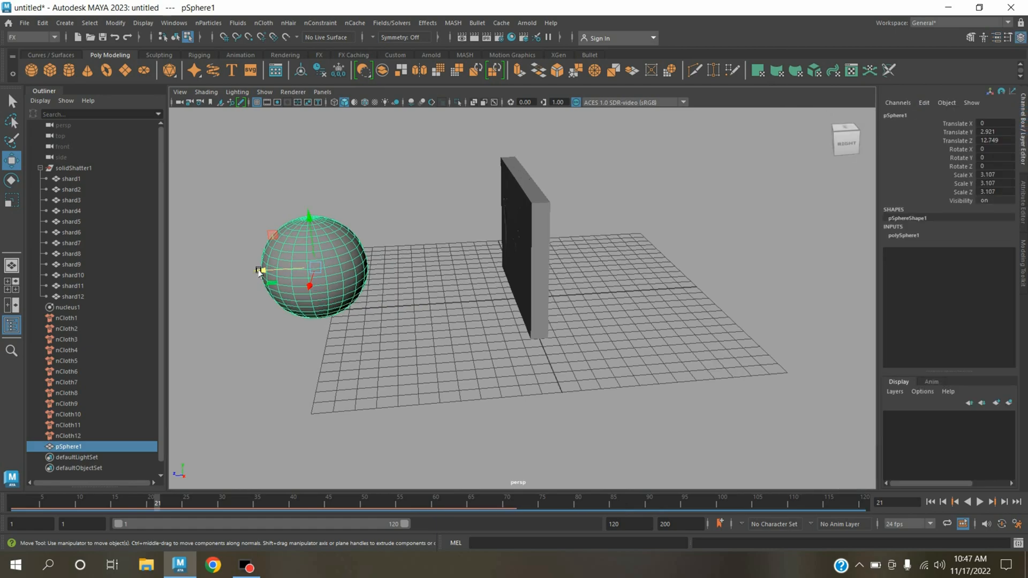
drag(309, 269, 315, 272)
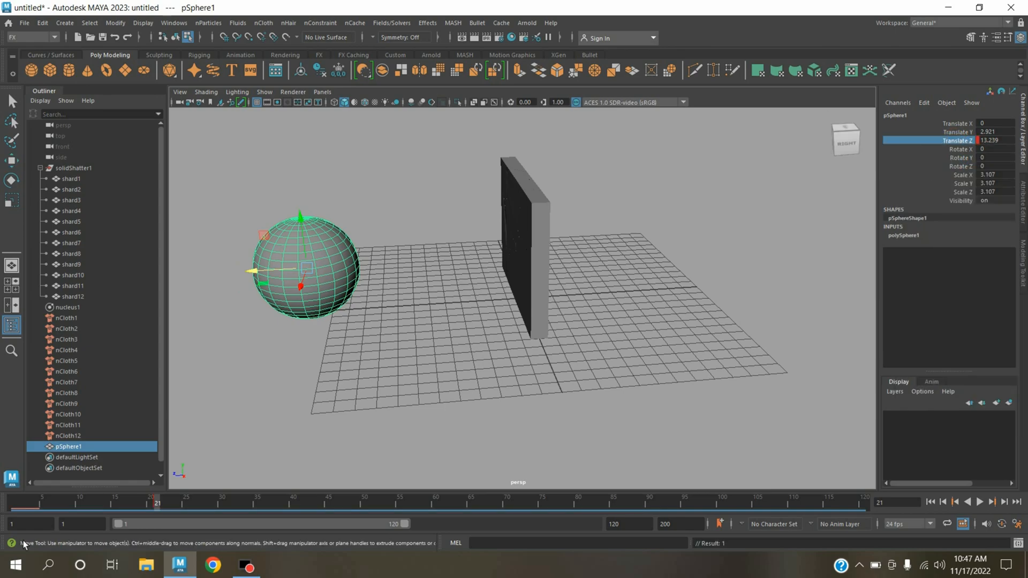
At frame 1, move the sphere behind the wall to Z -13.535 and key it
click(155, 502)
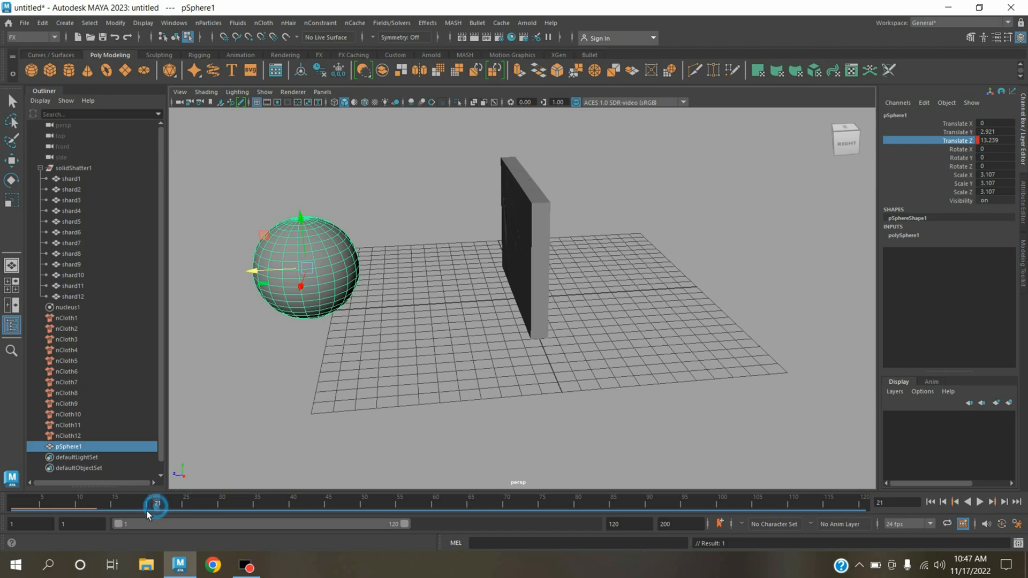
drag(157, 505, 13, 505)
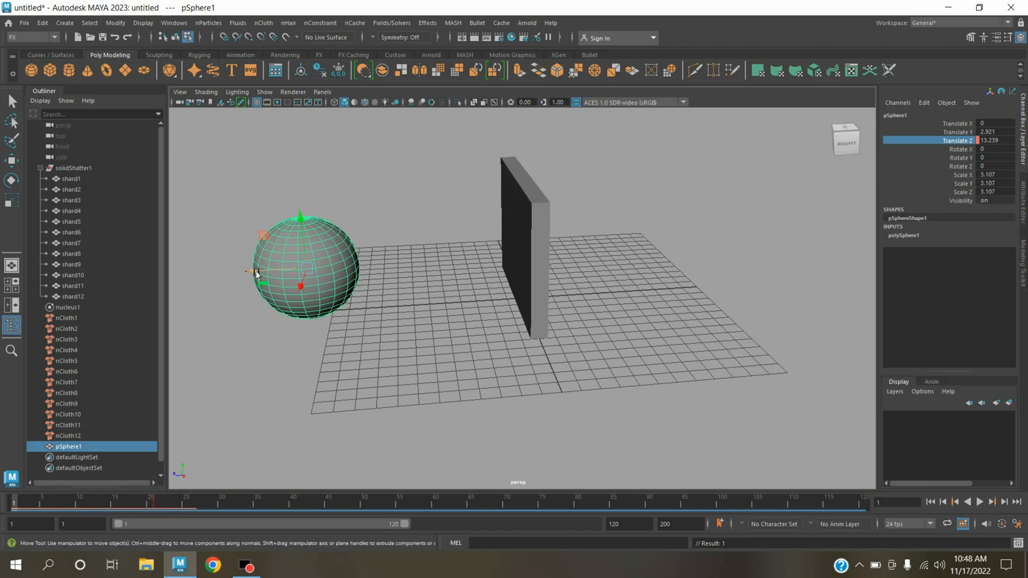
drag(301, 269, 718, 246)
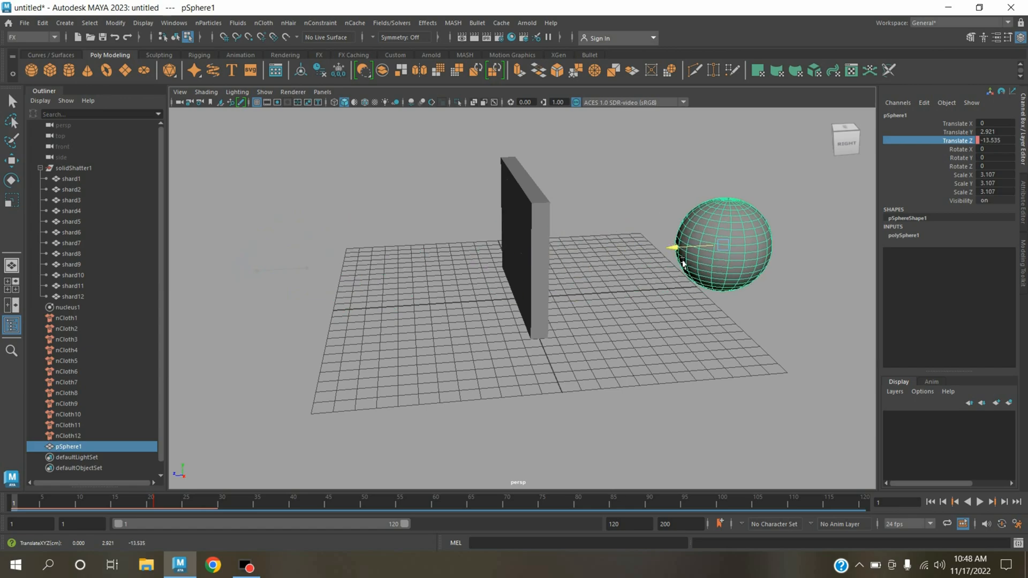
right_click(958, 140)
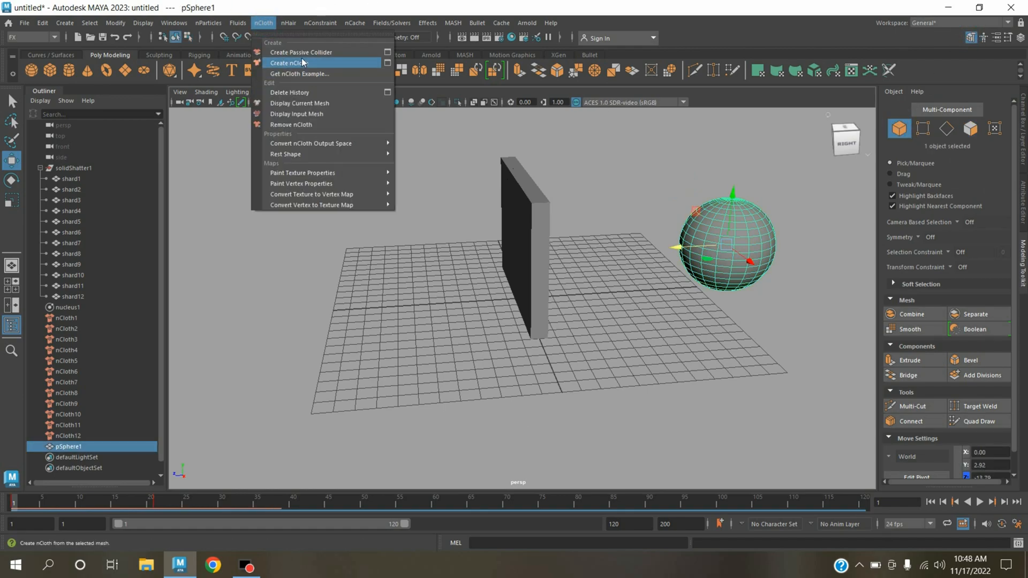
Make pSphere1 a passive collider (nRigid1) and play back the collision
click(301, 52)
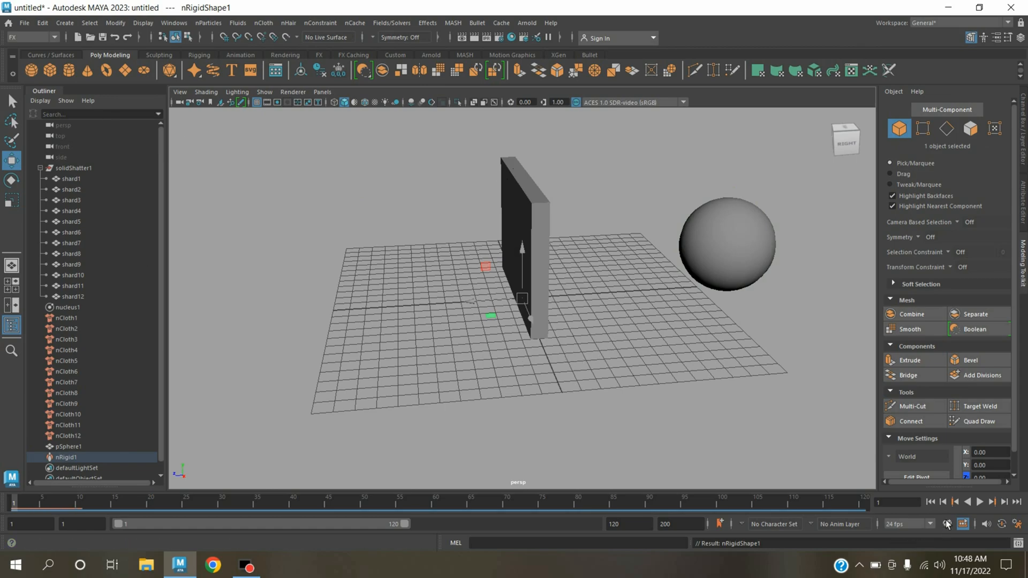
click(979, 502)
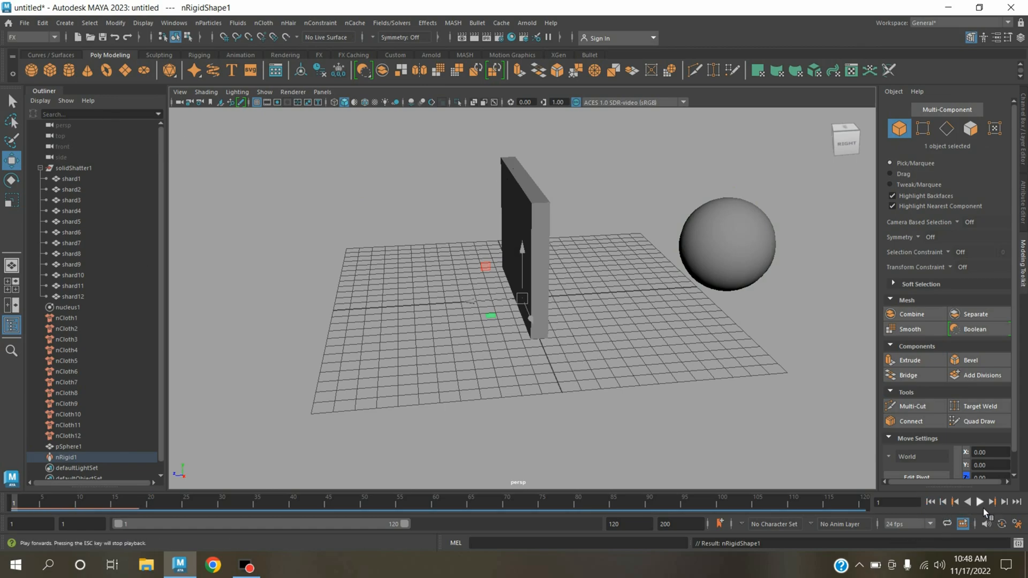
click(980, 502)
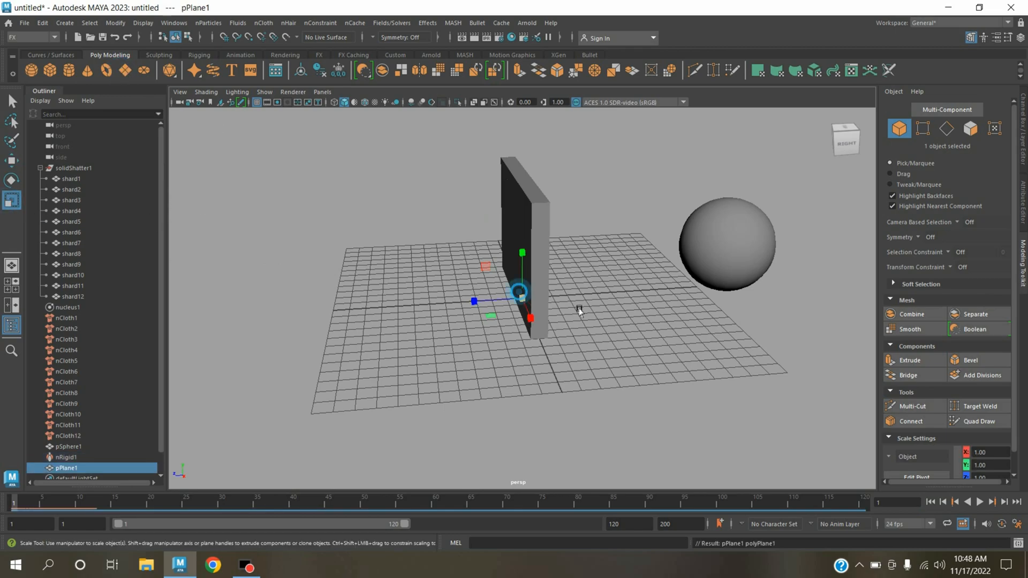
Scale pPlane1 to 36.69 as a ground floor and make it passive collider nRigid2
click(262, 22)
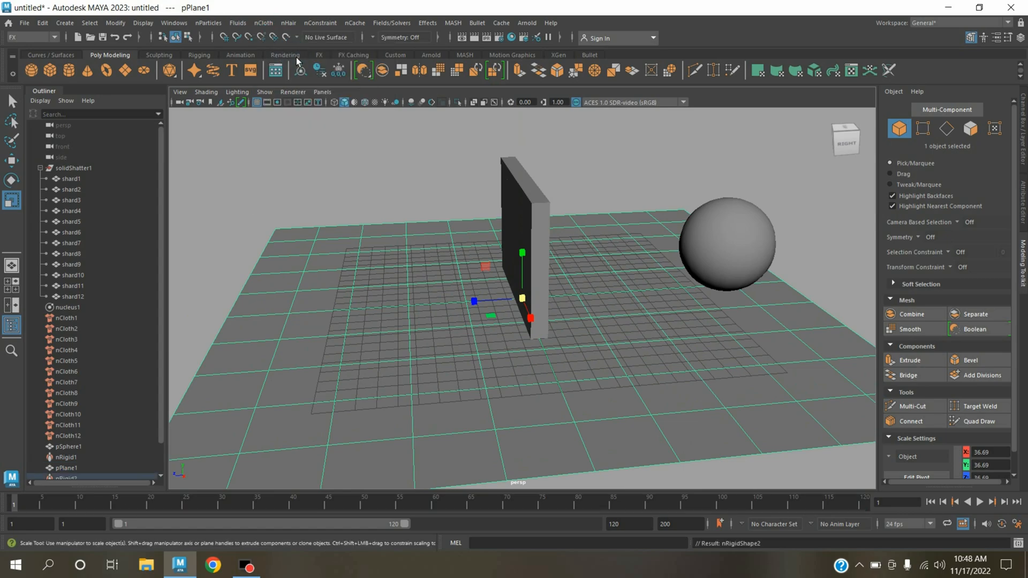
click(931, 502)
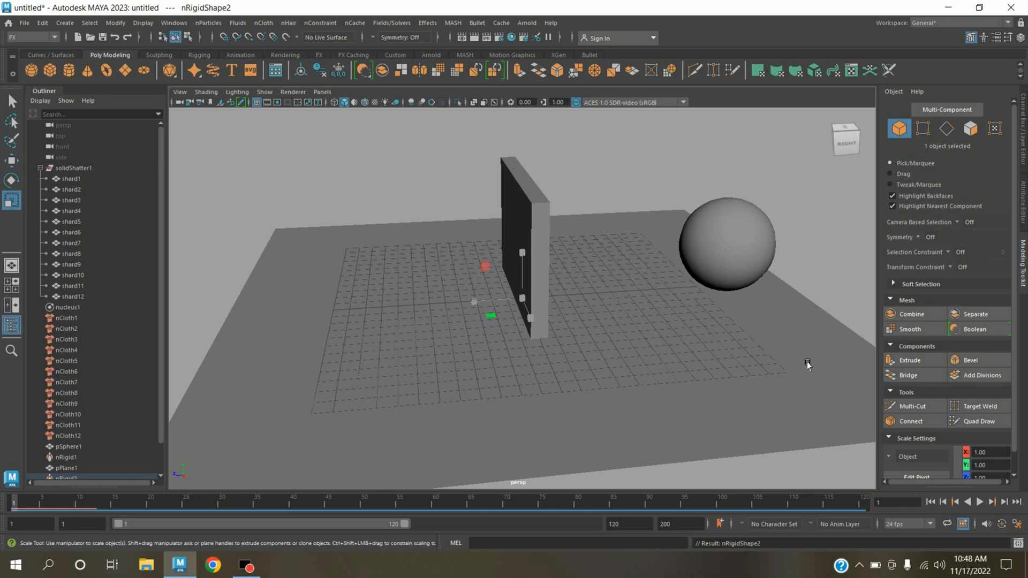
Play the simulation to frame 30 as the sphere scatters the shards, then rewind
click(979, 502)
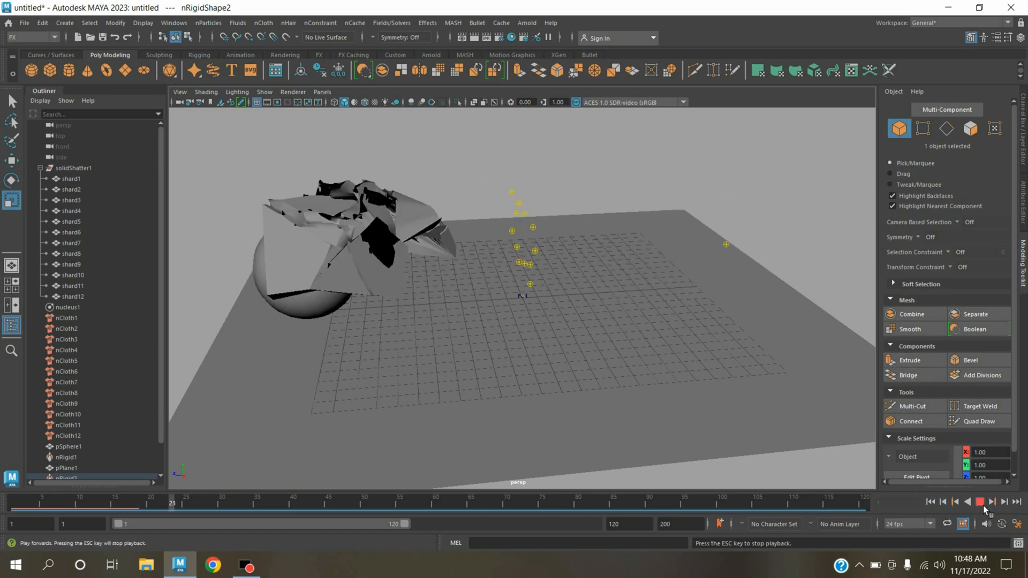
click(991, 502)
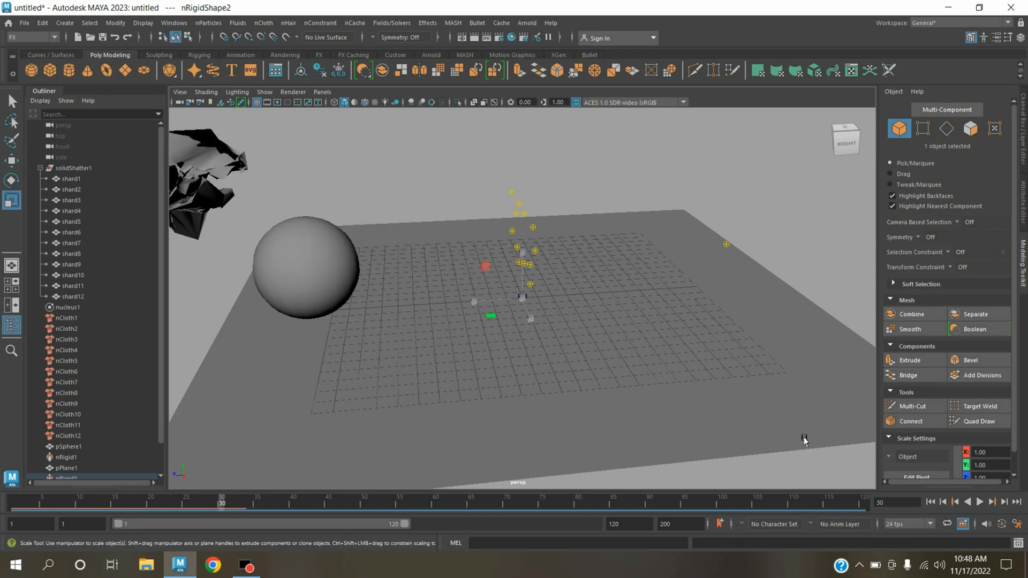
click(931, 502)
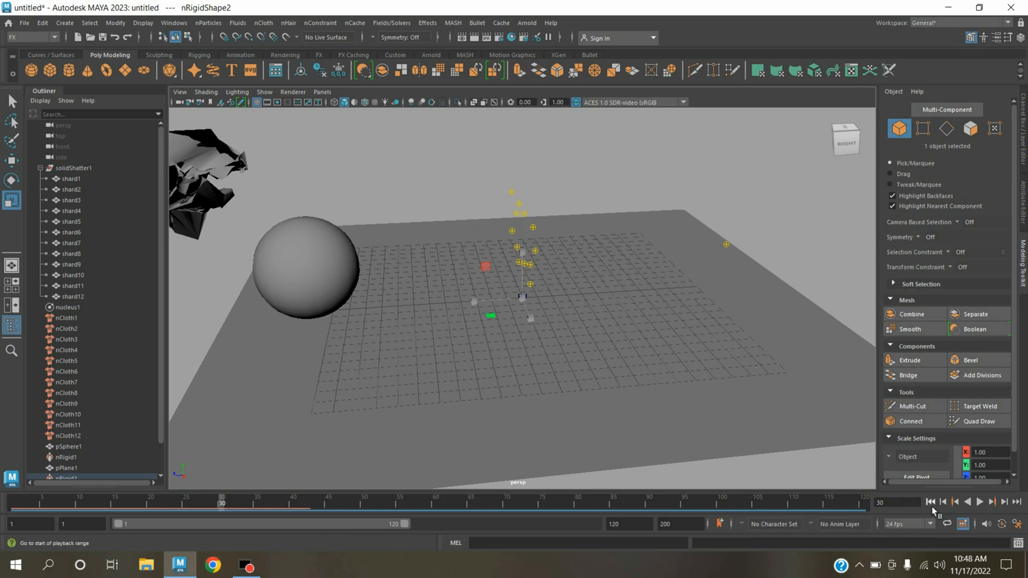
mouse_move(932, 502)
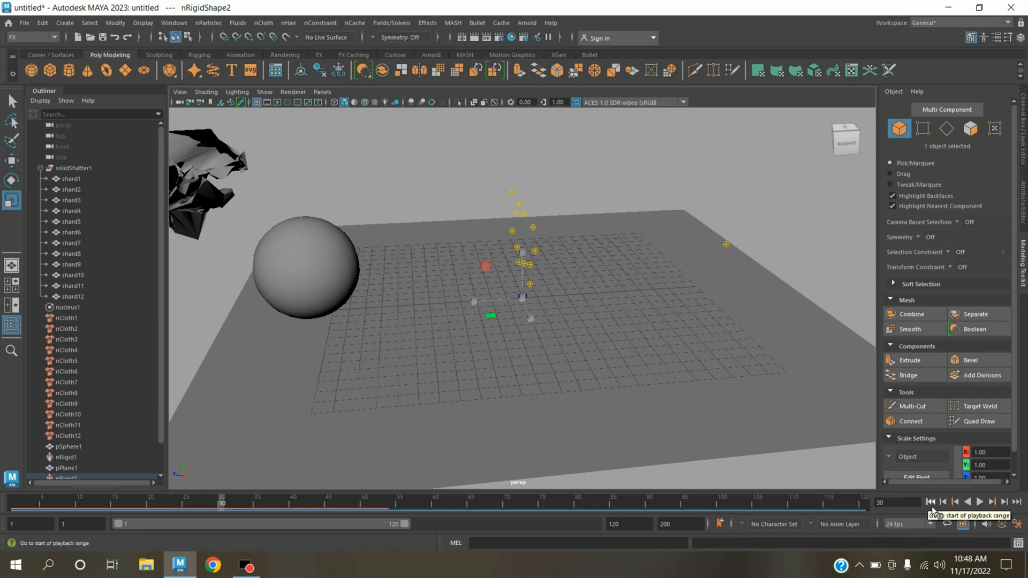